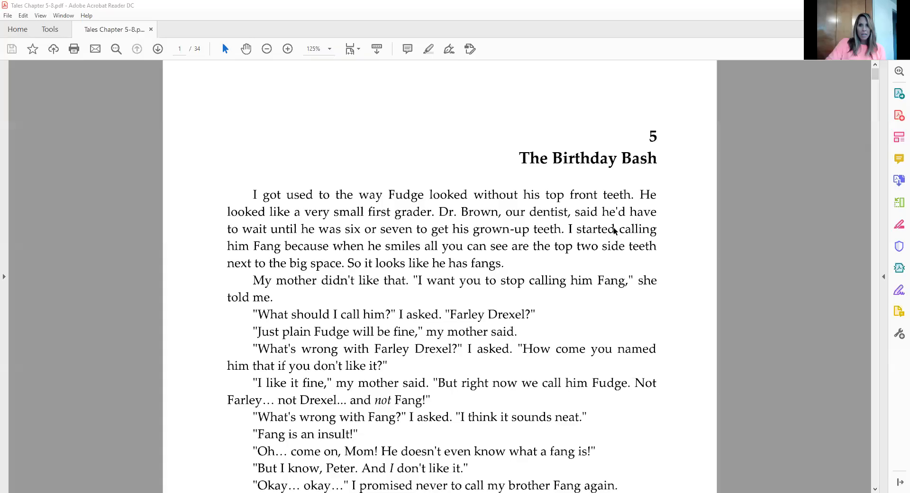
# Step: Reduce the zoom from 125% to 100% and scroll past page 27 onto page 2 of 34
pyautogui.scroll(-3)
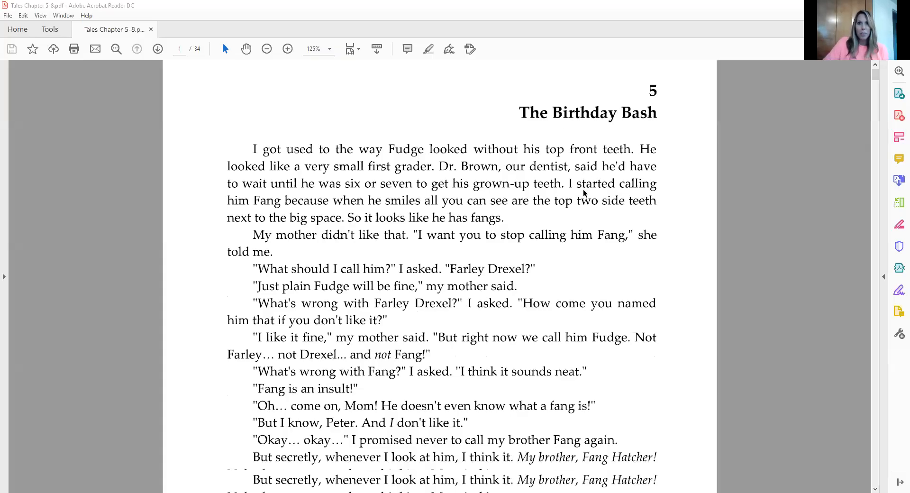
pyautogui.scroll(-3)
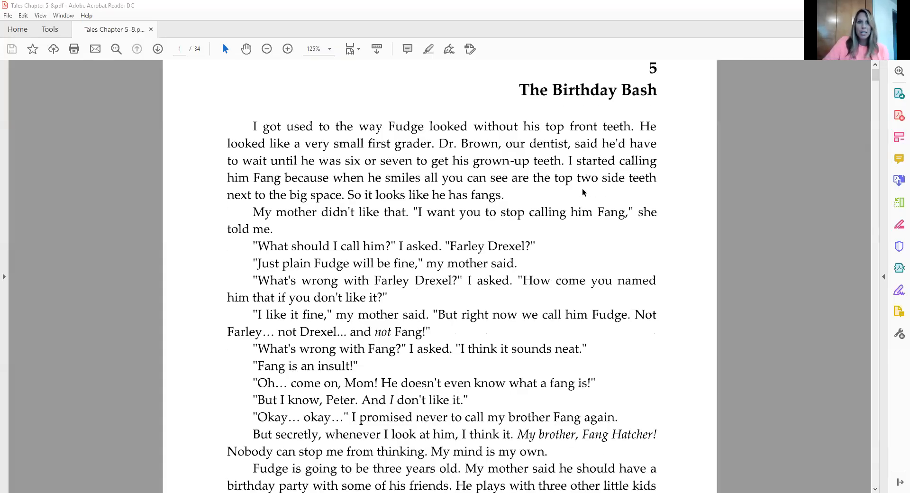
pyautogui.scroll(-3)
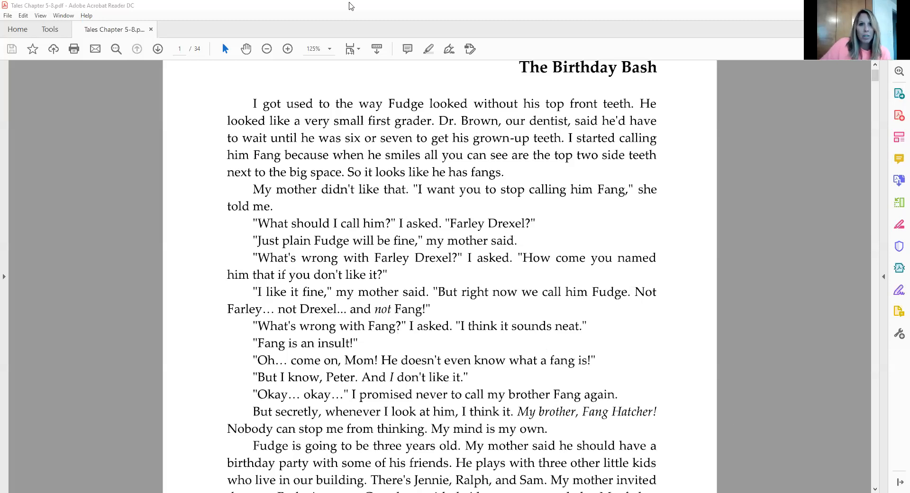
pyautogui.click(266, 48)
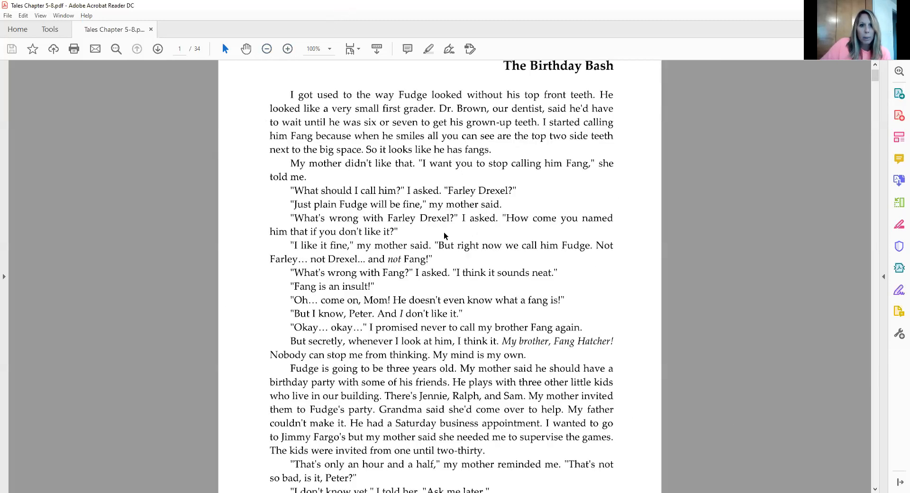
pyautogui.scroll(-3)
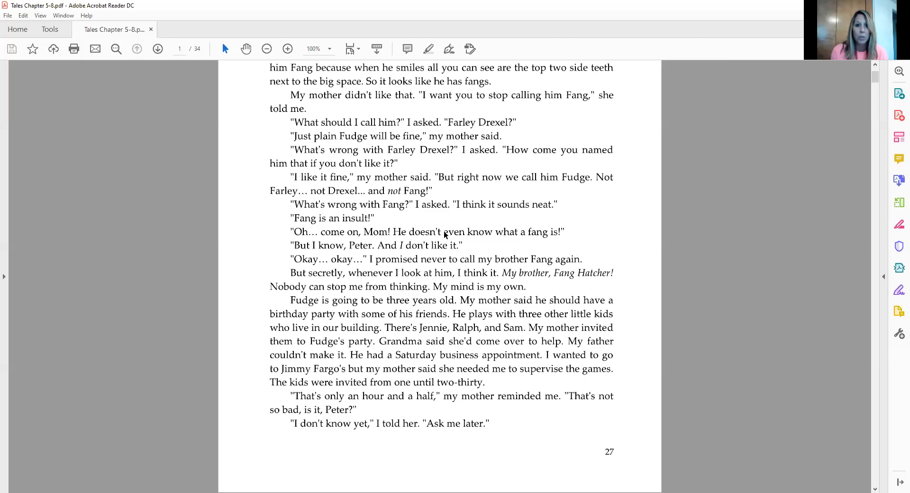
pyautogui.scroll(-3)
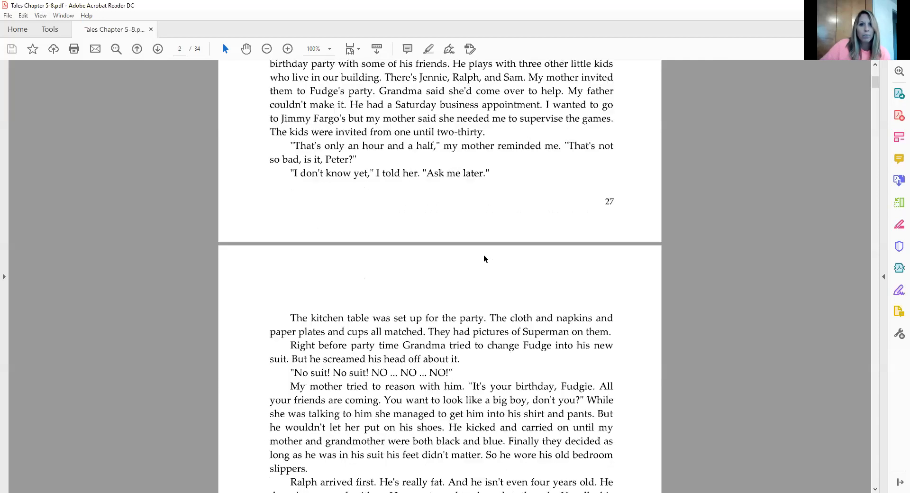
# Step: Scroll down page 29 until its last paragraph about the roses and the page number show
pyautogui.scroll(-3)
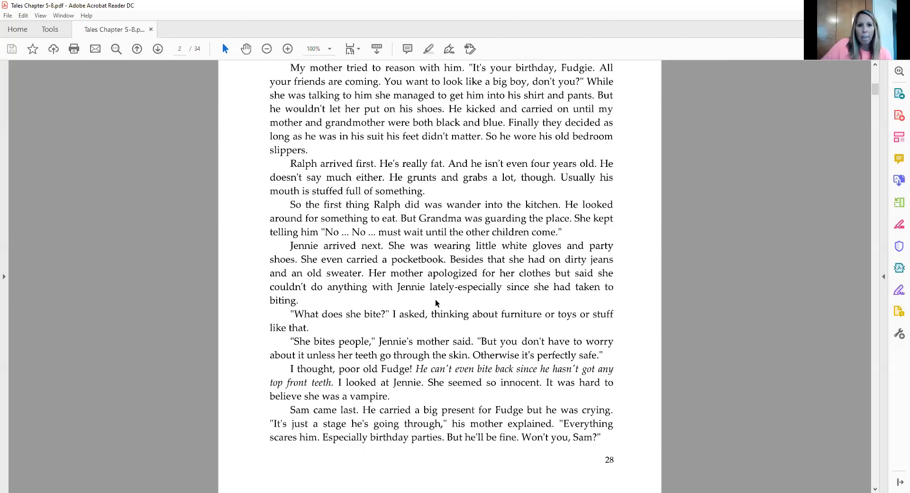
pyautogui.moveTo(377, 396)
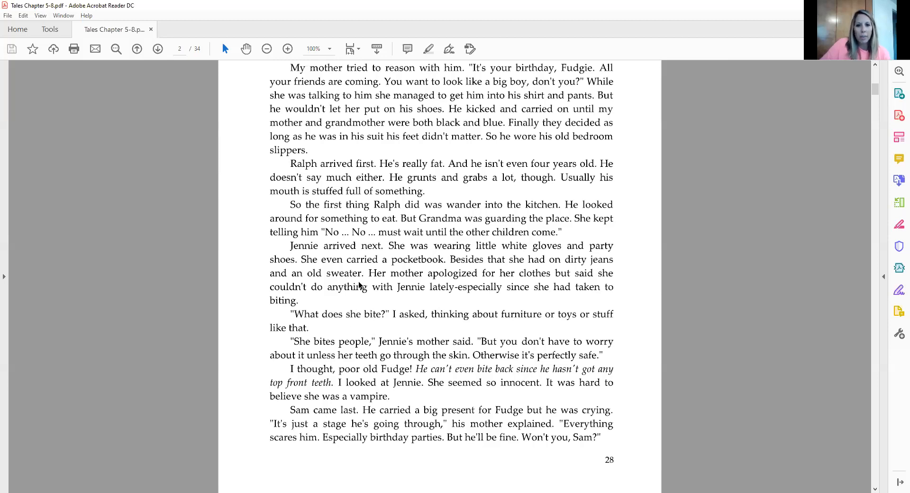
pyautogui.moveTo(353, 281)
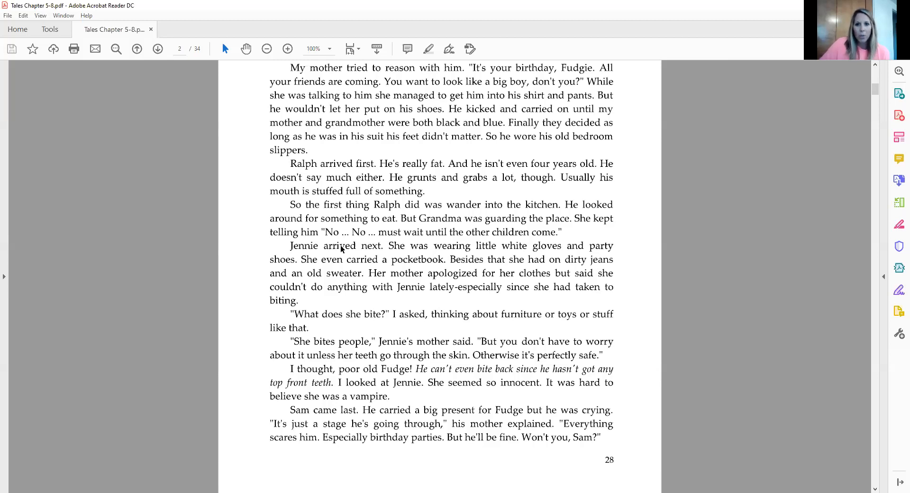
pyautogui.scroll(-3)
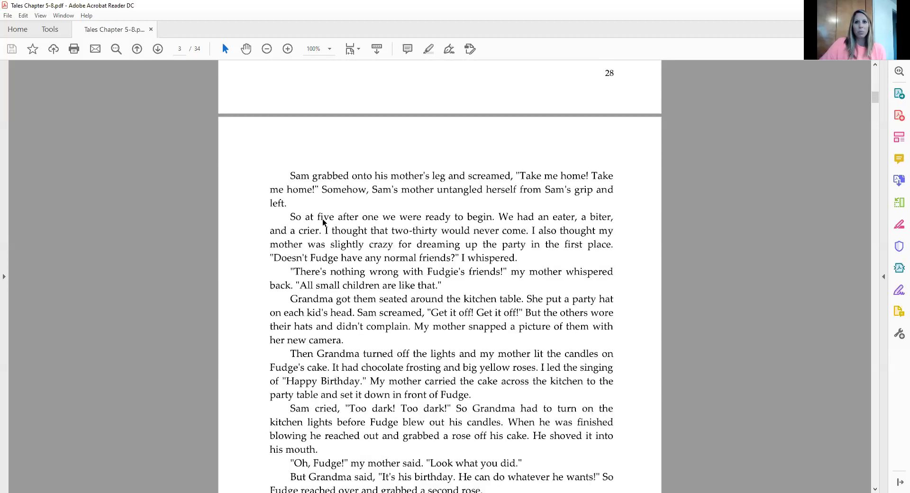
pyautogui.scroll(-3)
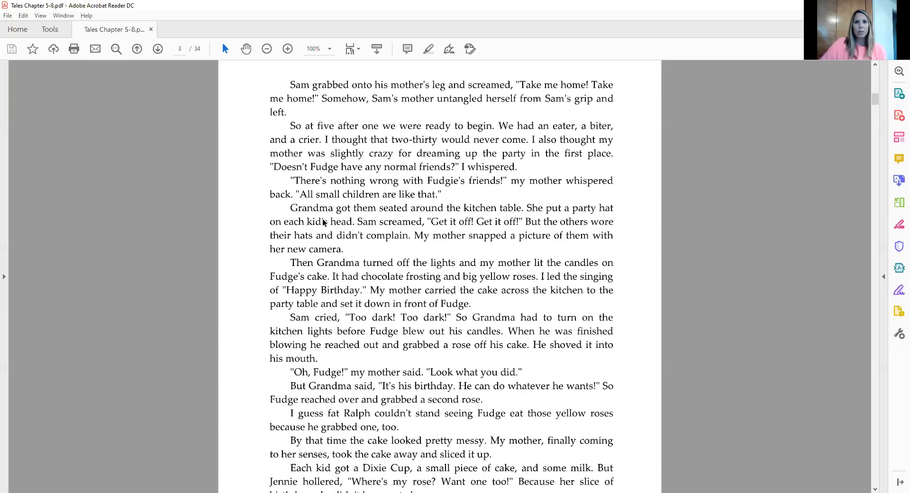
pyautogui.scroll(-3)
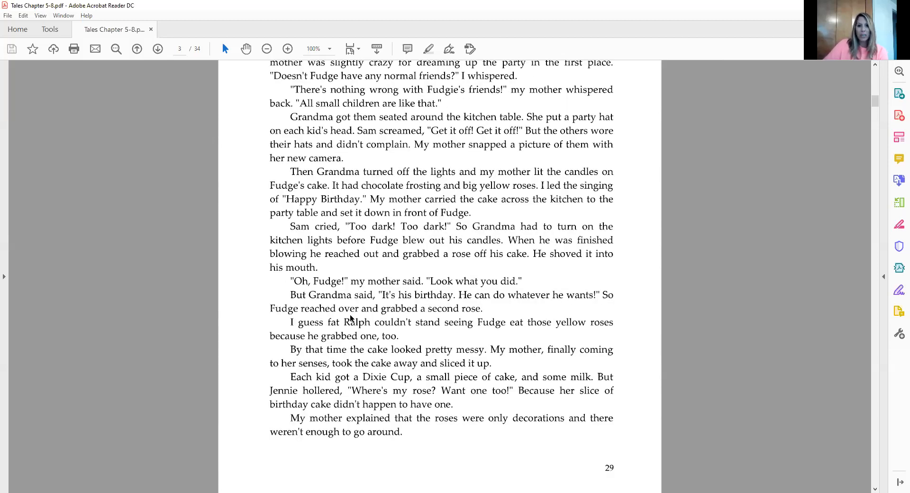
# Step: Scroll through page 30 to the page break so the top of page 31 about Sam's present appears
pyautogui.scroll(-3)
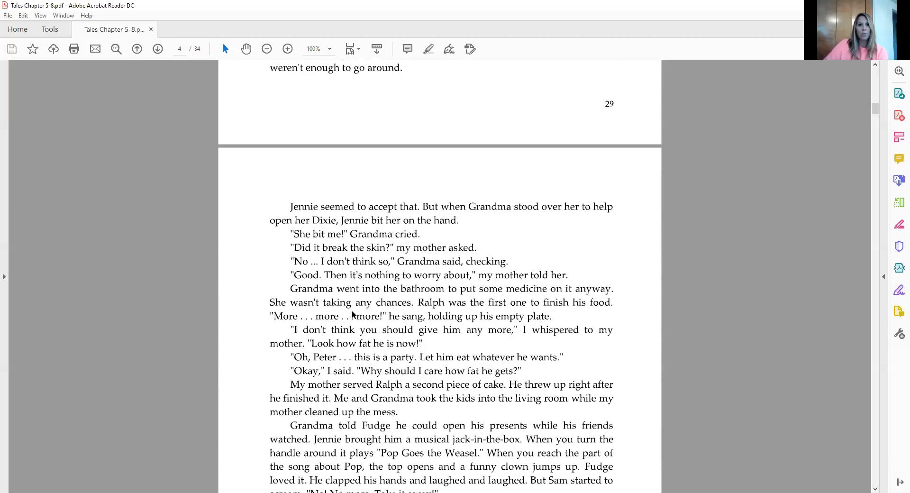
pyautogui.scroll(-3)
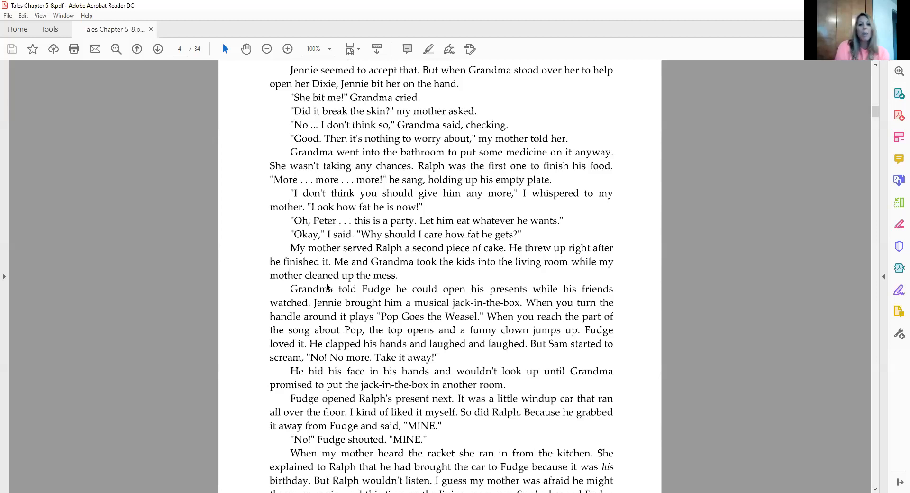
pyautogui.scroll(-3)
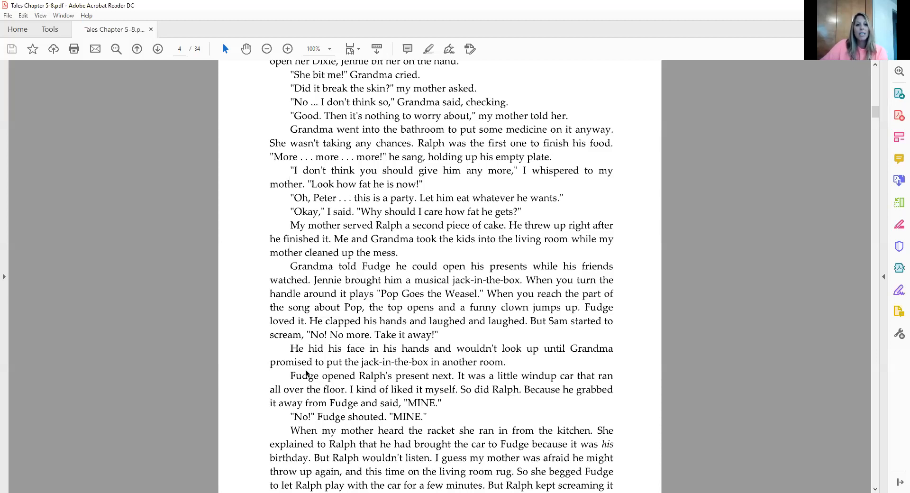
pyautogui.scroll(-3)
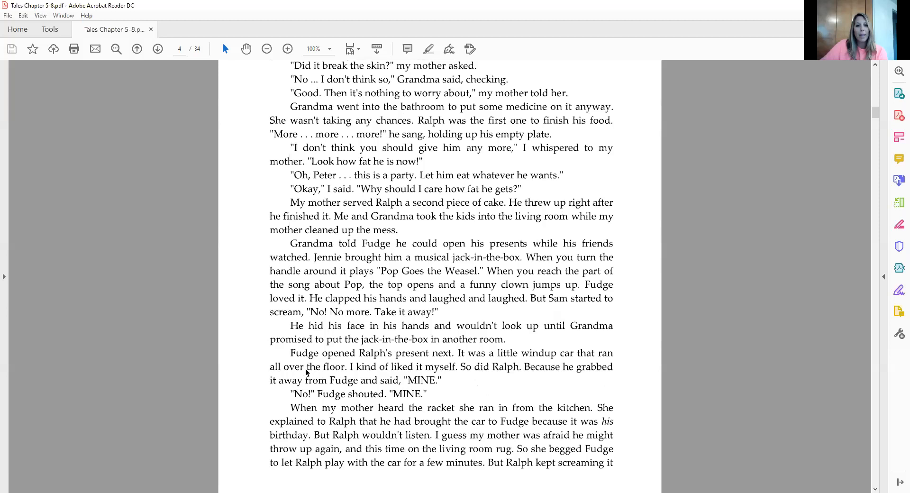
pyautogui.scroll(-3)
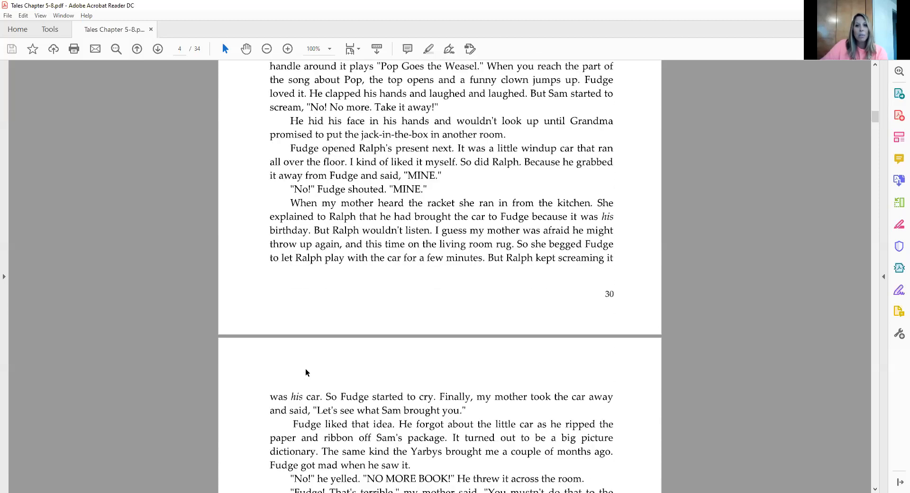
# Step: Scroll to page 31 (page 5 of 34) with the balloon-dancing party game scene
pyautogui.scroll(-3)
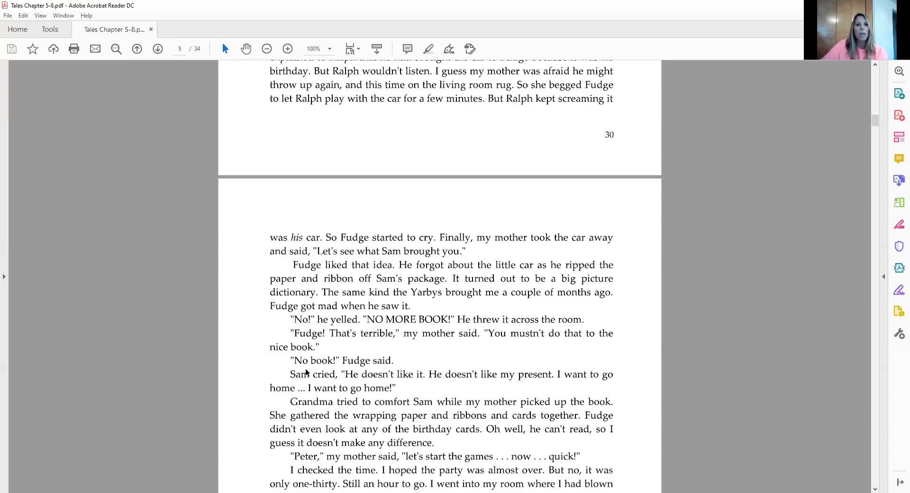
pyautogui.scroll(-3)
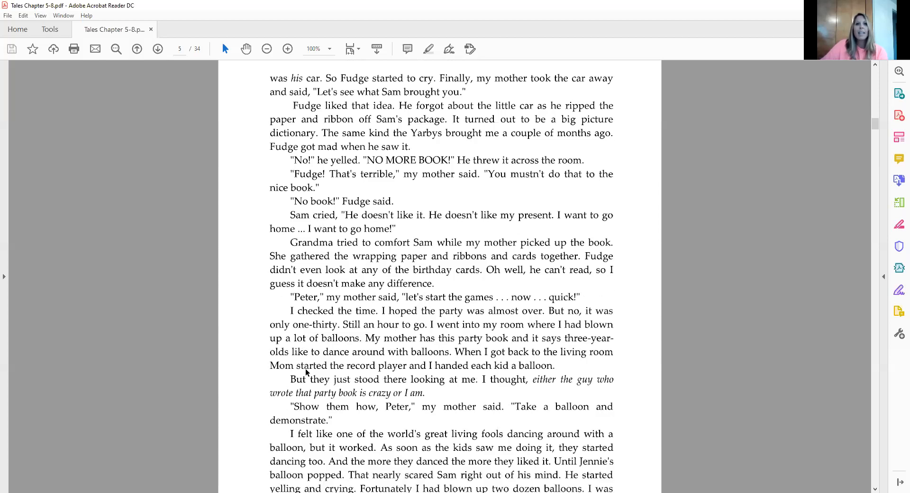
pyautogui.scroll(-3)
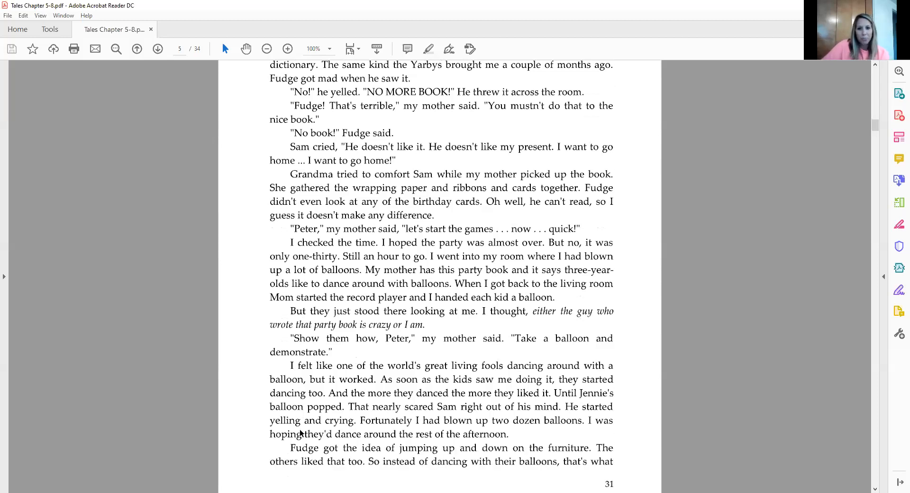
pyautogui.moveTo(292, 393)
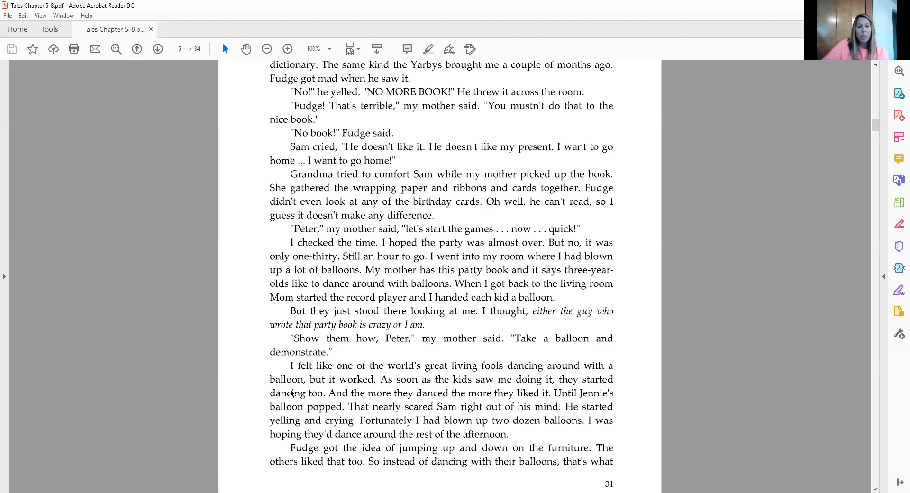
# Step: Scroll down to page 6 of 34 where Mrs. Rudder comes to the door
pyautogui.scroll(-3)
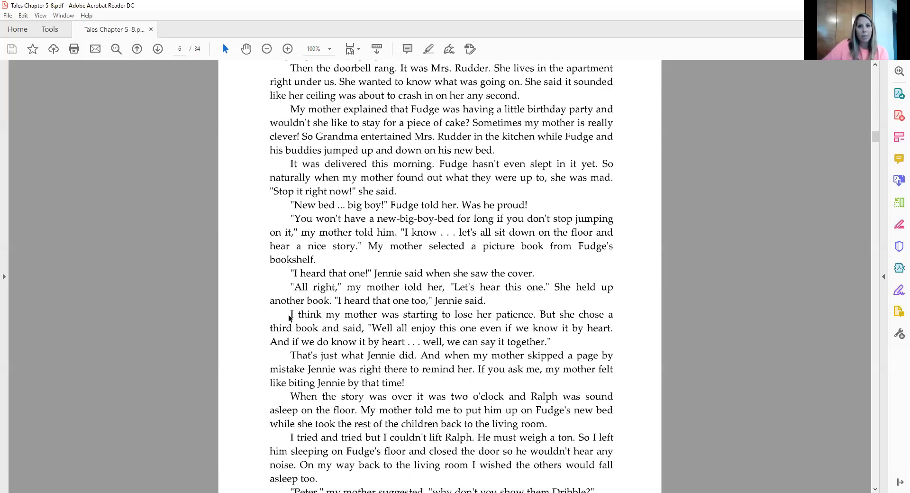
pyautogui.moveTo(140, 268)
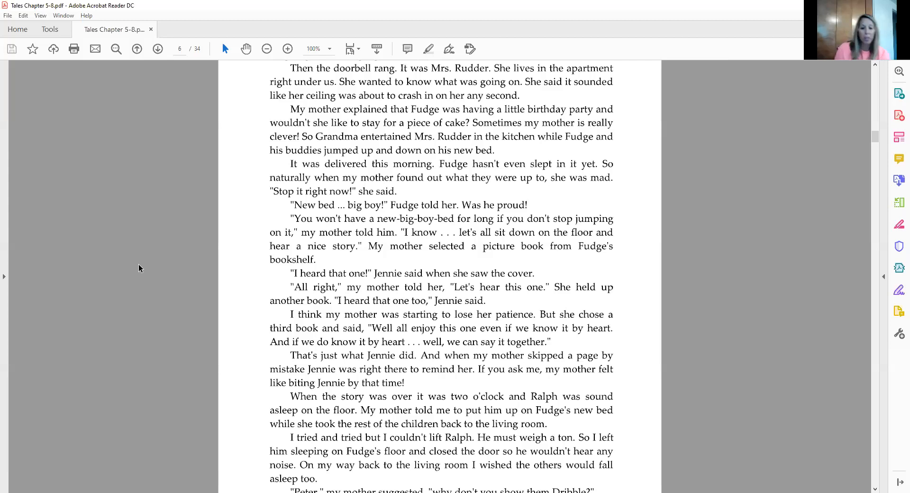
# Step: Scroll to page 7 of 34, where Peter shows Dribble the turtle, and down to its bottom
pyautogui.scroll(-3)
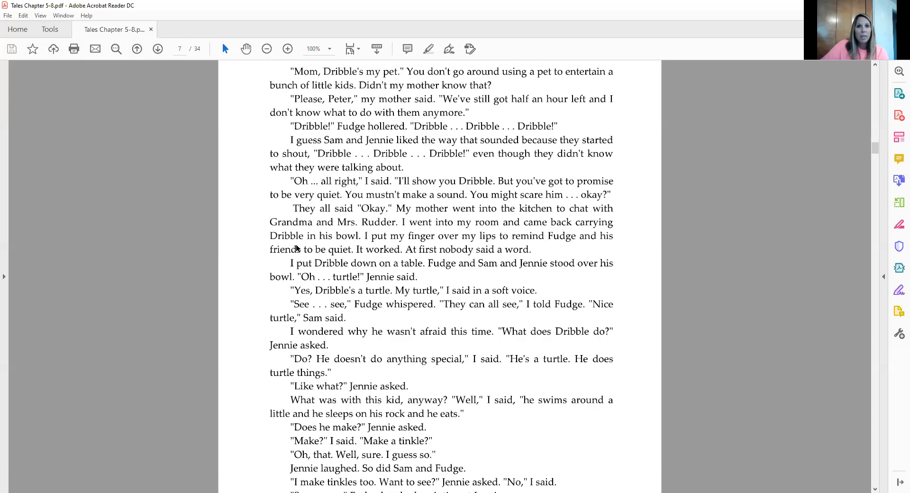
pyautogui.scroll(-3)
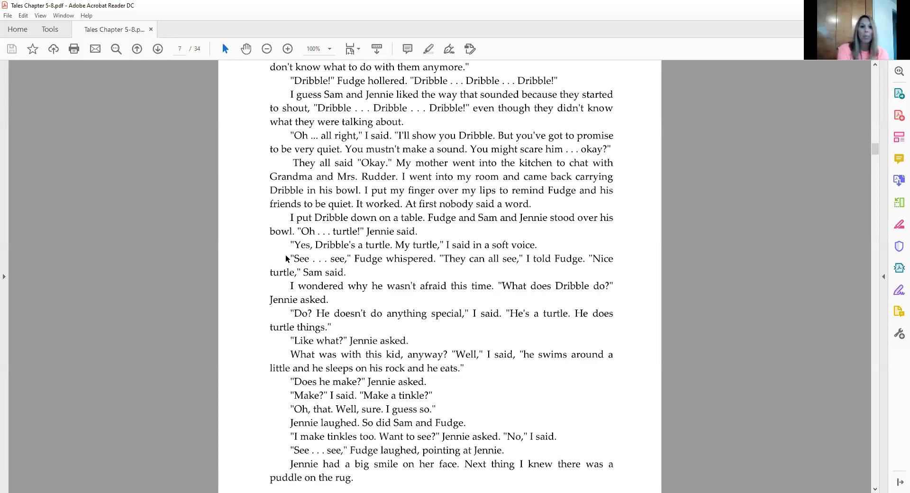
# Step: Scroll past the last line of chapter 5 to page 9, where chapter 6 'Fang Hits Town' begins
pyautogui.scroll(-3)
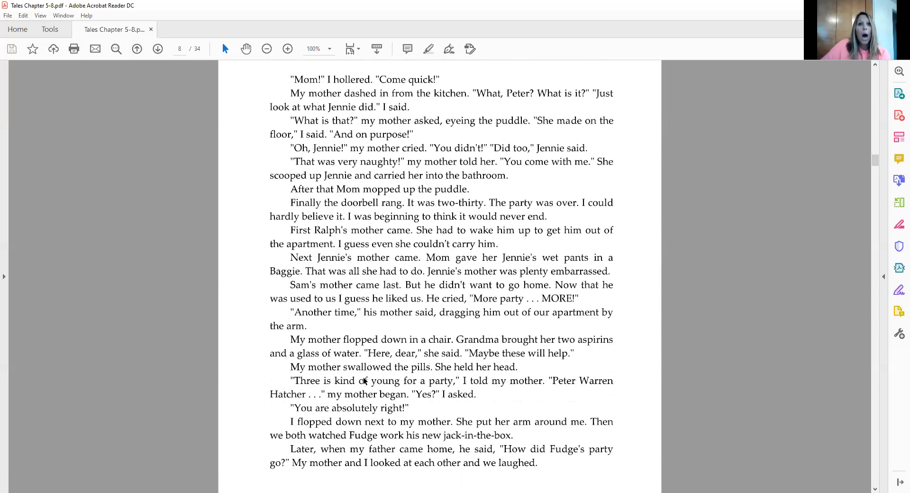
pyautogui.scroll(-3)
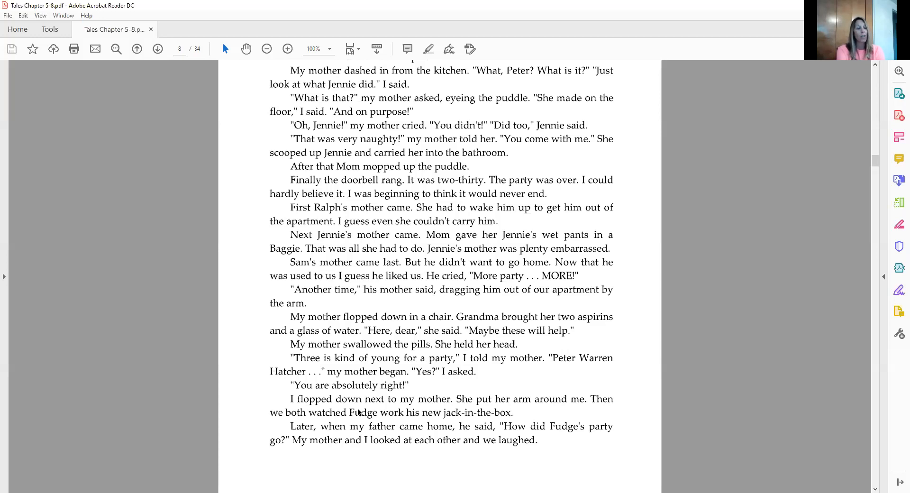
pyautogui.moveTo(358, 317)
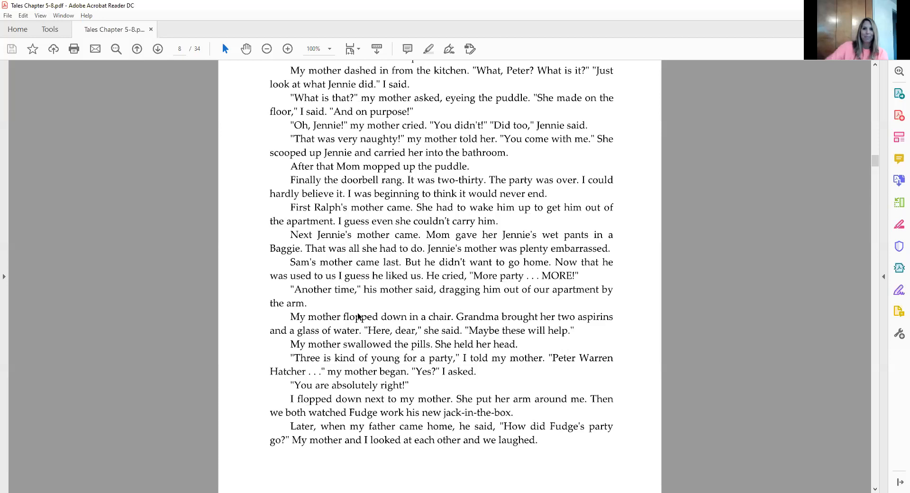
pyautogui.scroll(-3)
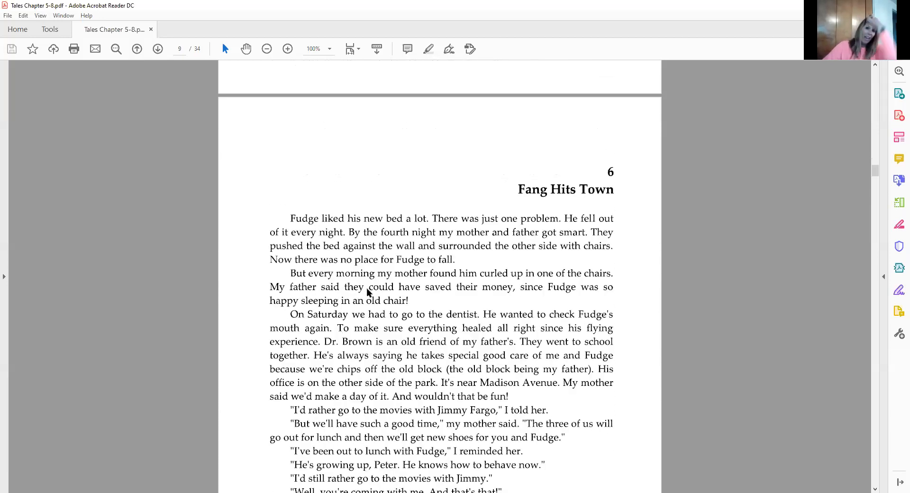